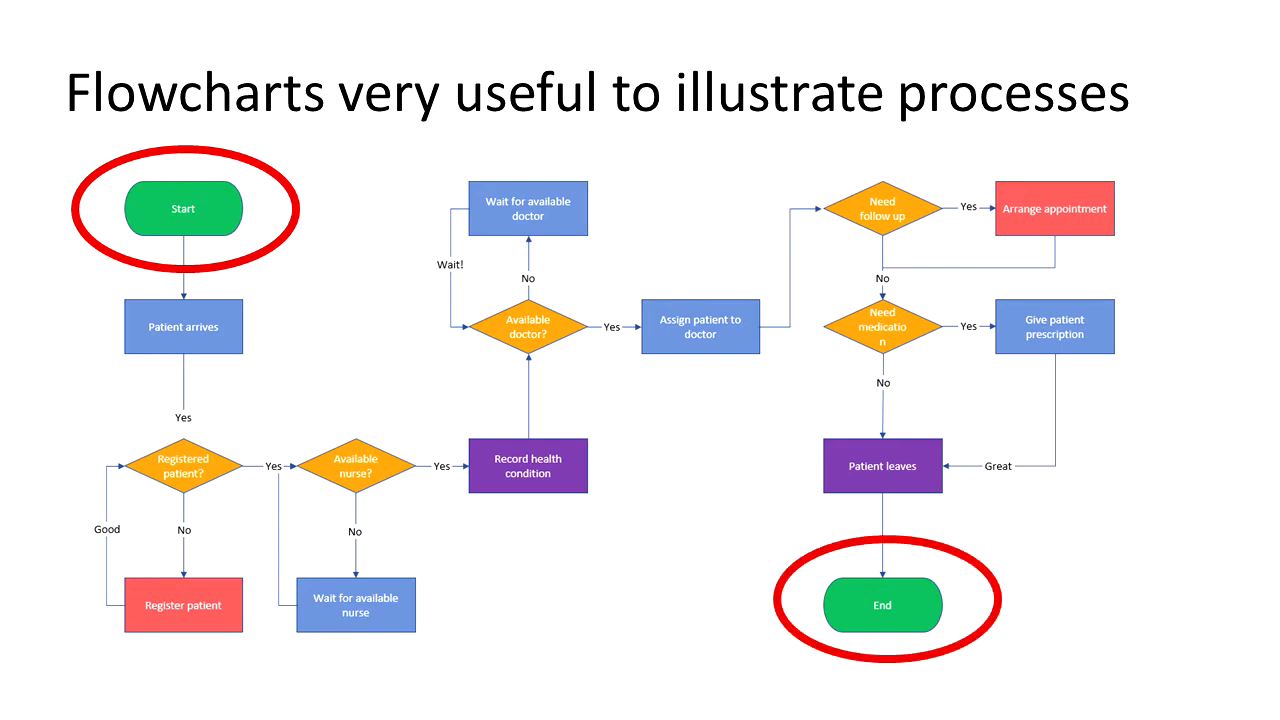
text(ENDPOINTS)
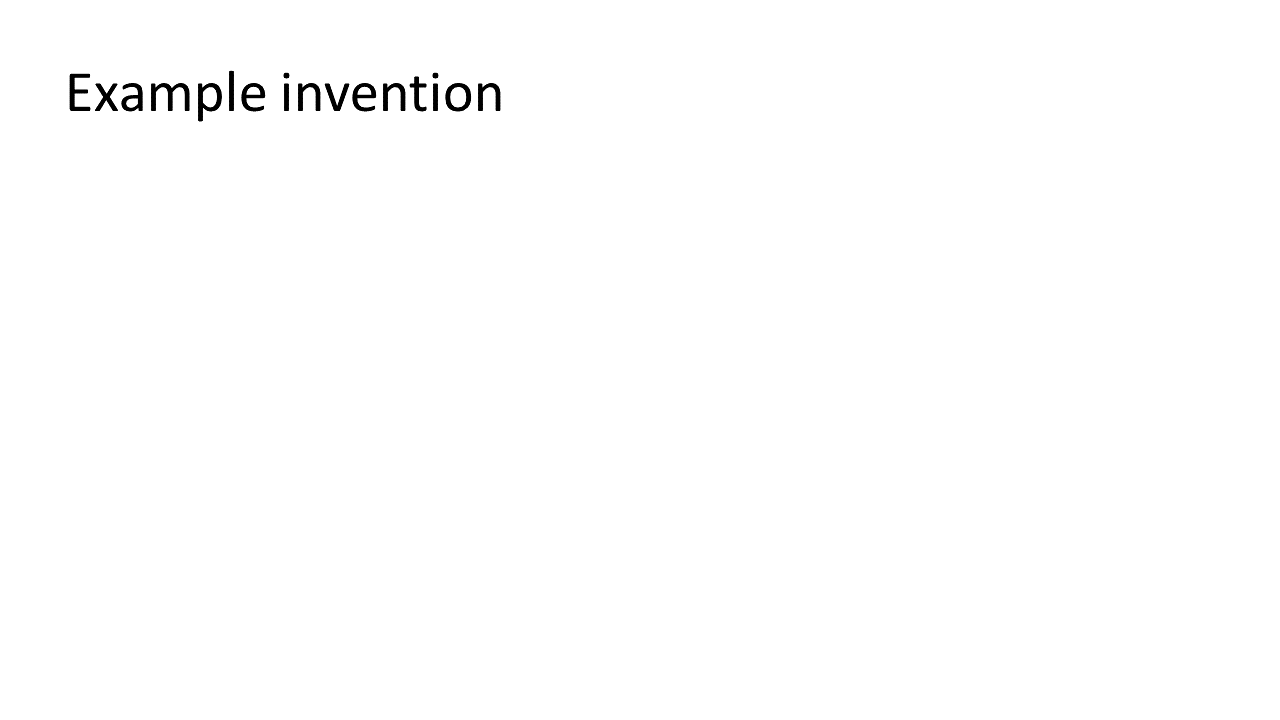
text(A method for controlling traffic on a highway, comprising:)
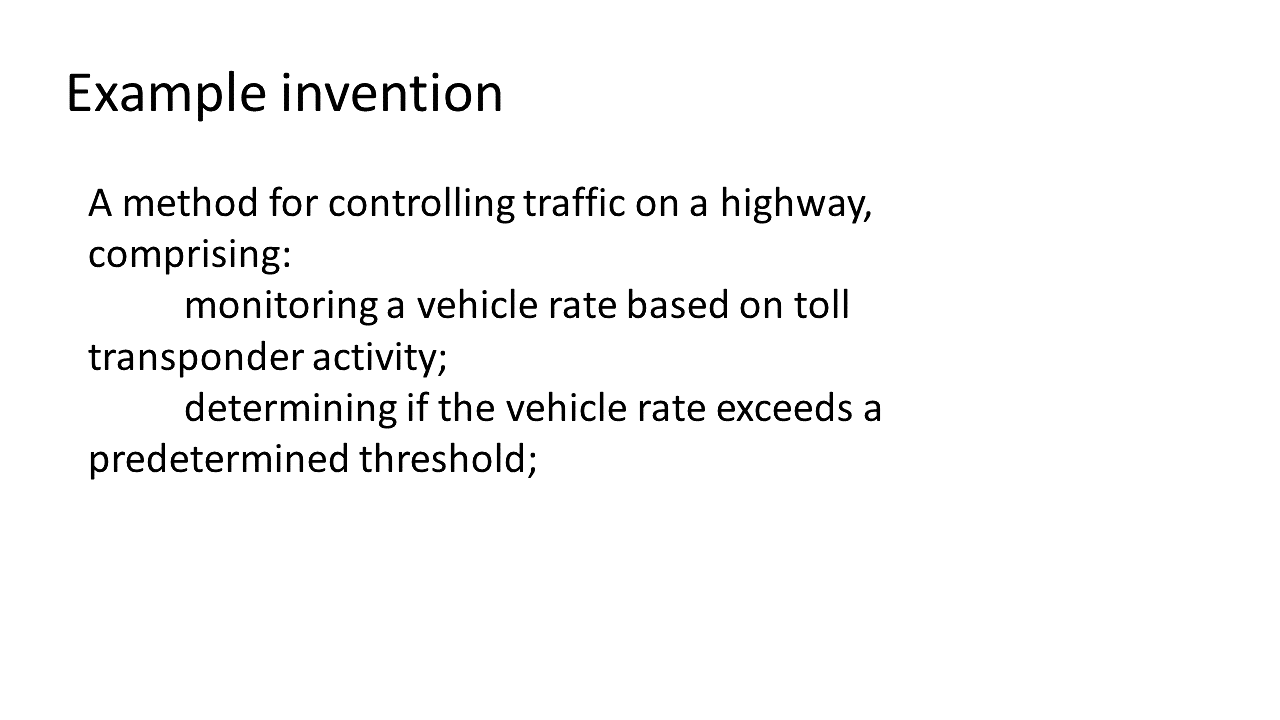
text(in response to determining the vehicle rate exceeds a predetermined threshold, activating a traffic control gate.)
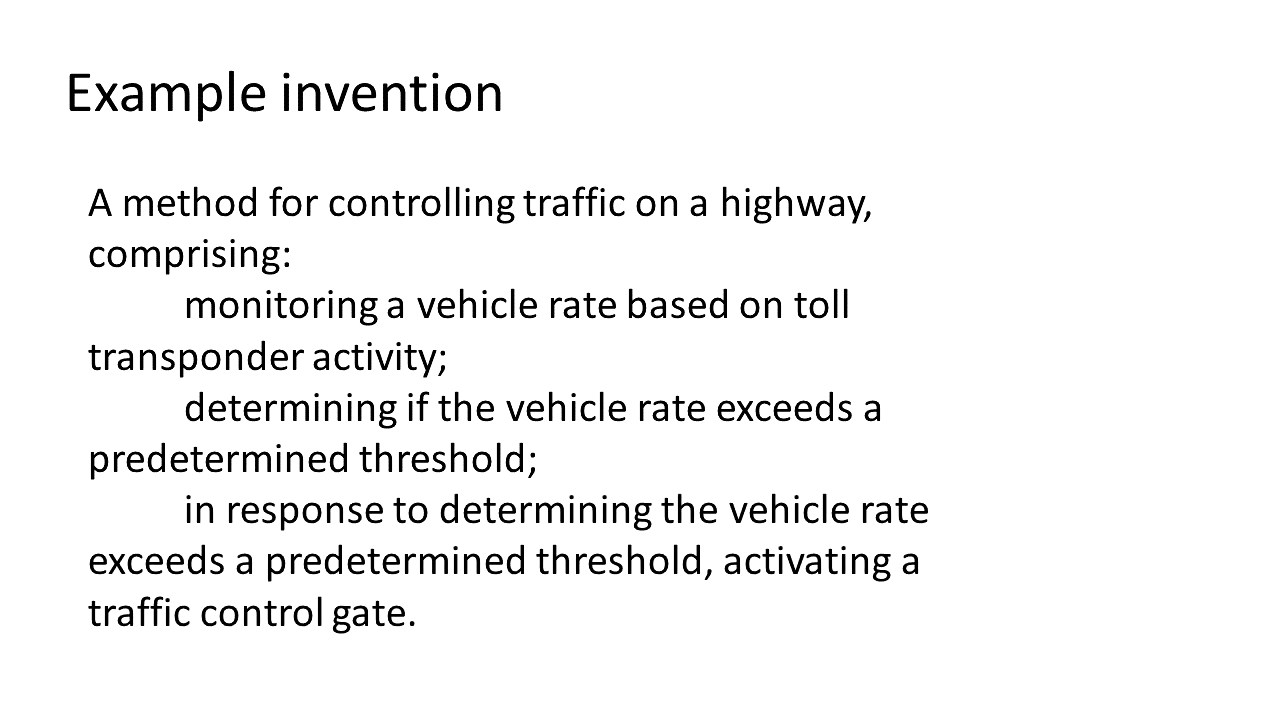